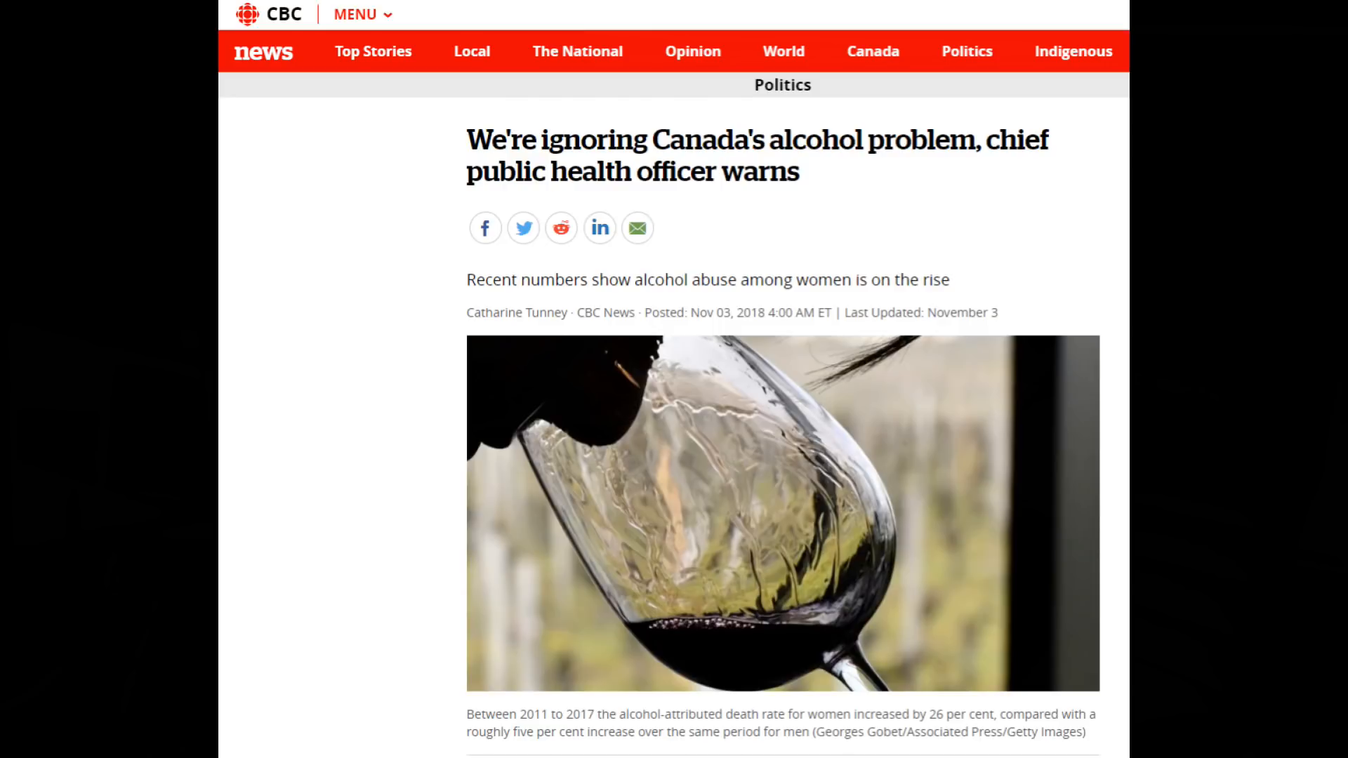
scroll(down, 3)
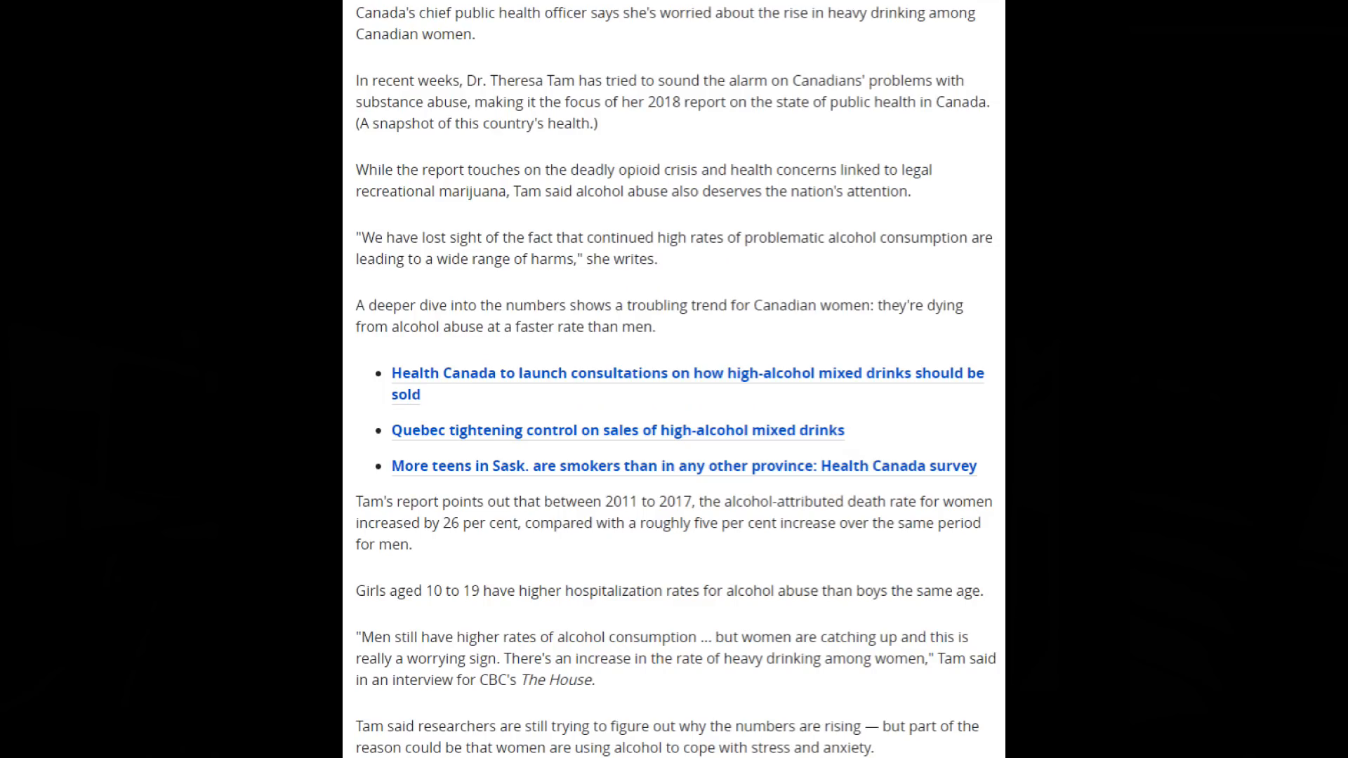